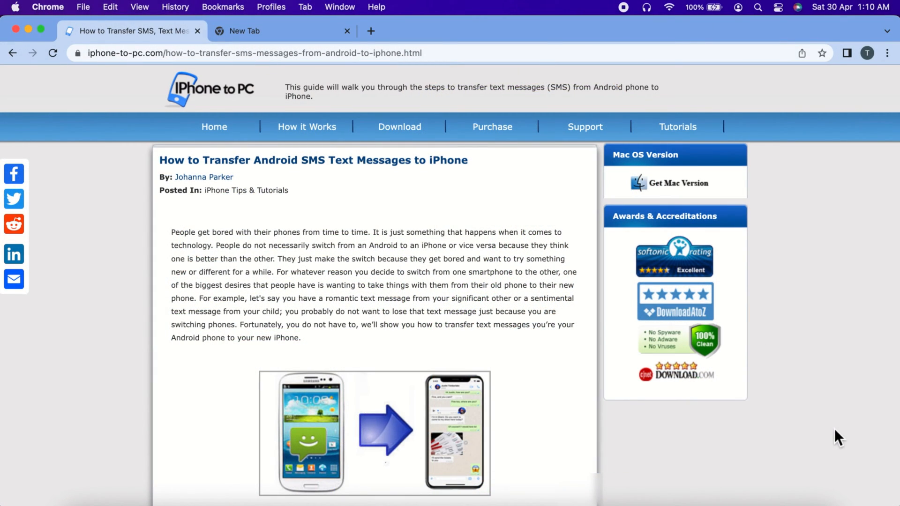
Scroll the iphone-to-pc.com guide past Steps 1 and 2 until Step 3 shows
scroll("down", 3)
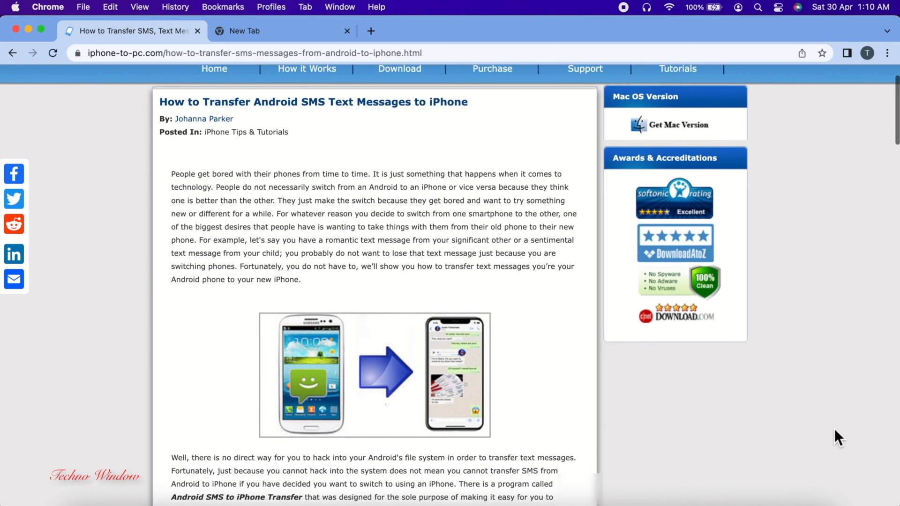
scroll("down", 3)
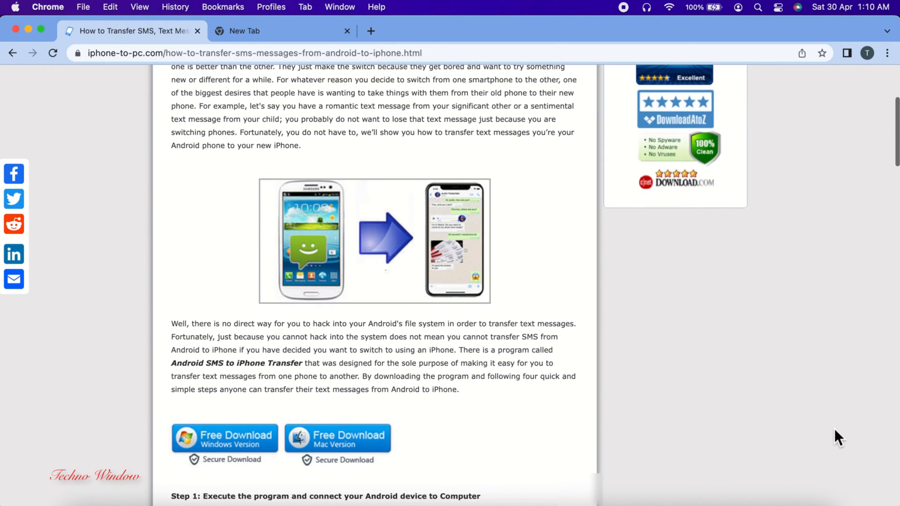
scroll("down", 3)
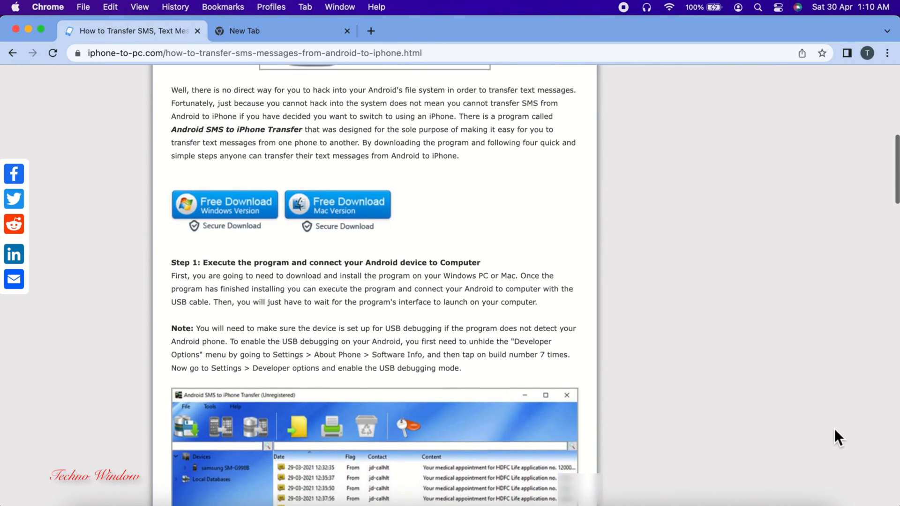
scroll("down", 3)
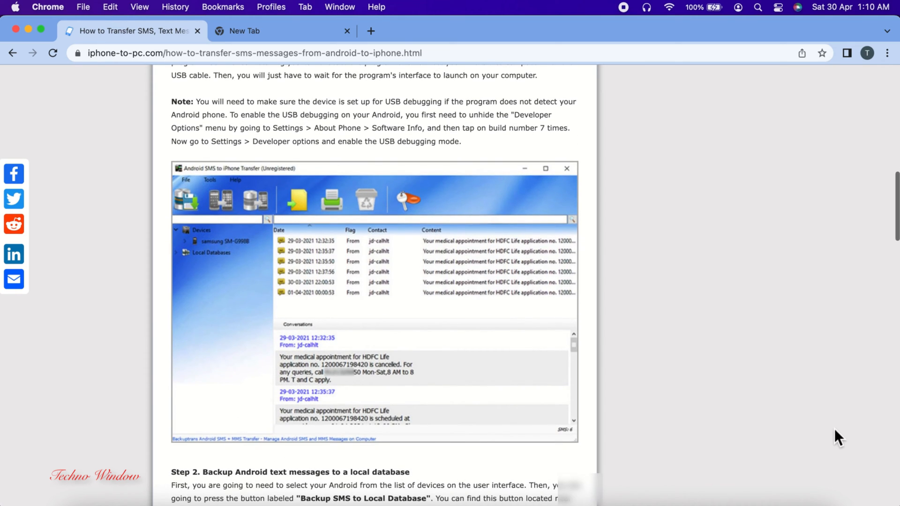
scroll("down", 3)
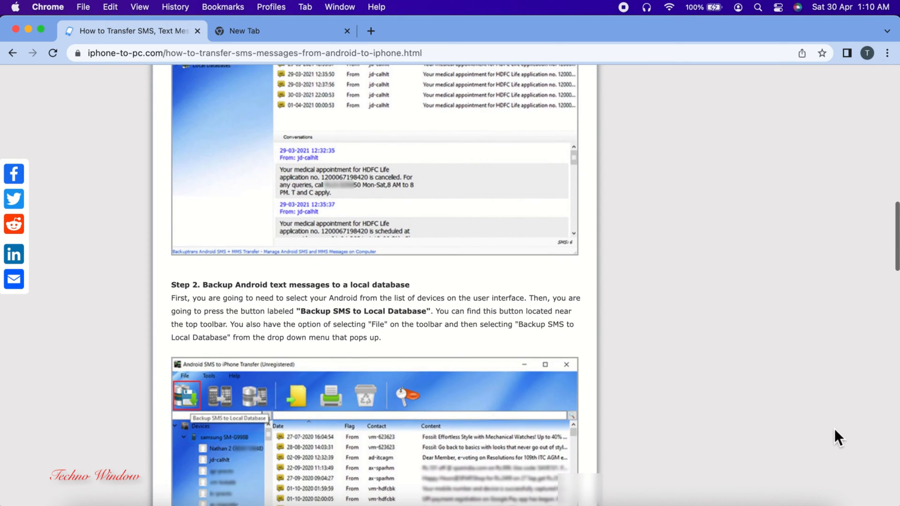
scroll("down", 3)
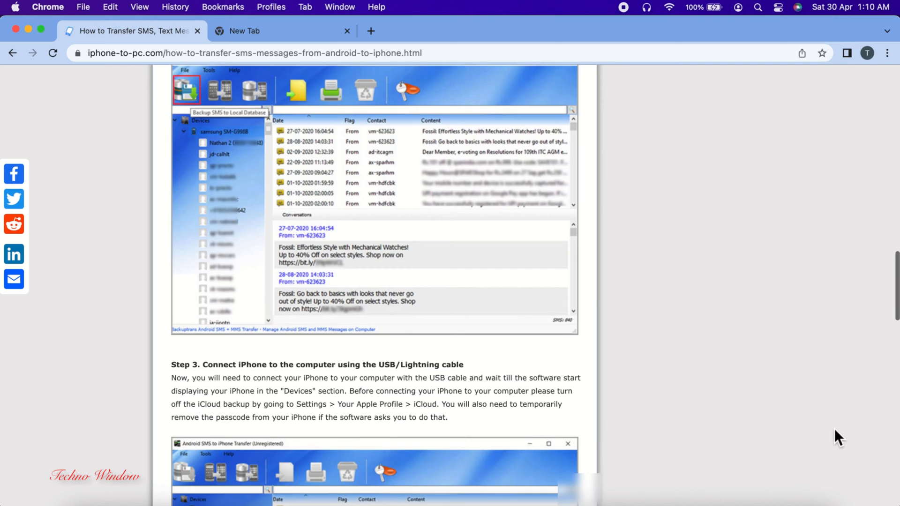
scroll("down", 3)
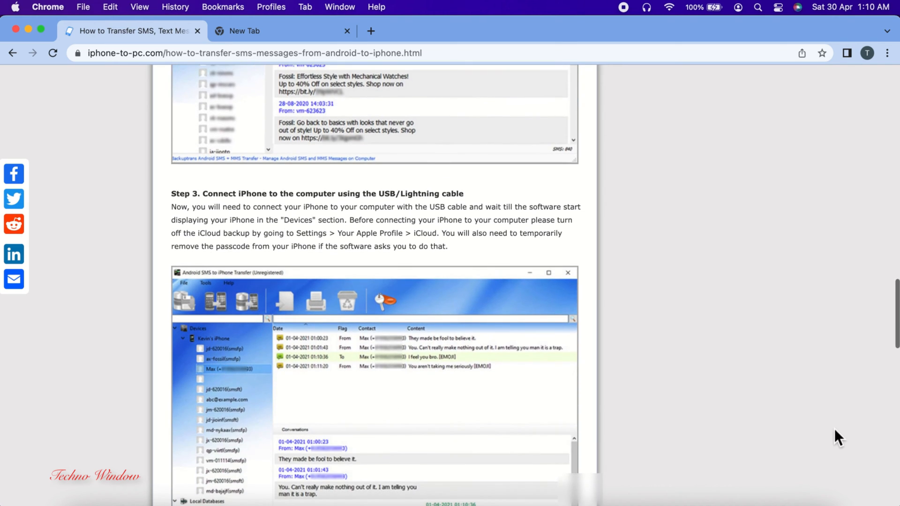
scroll("down", 3)
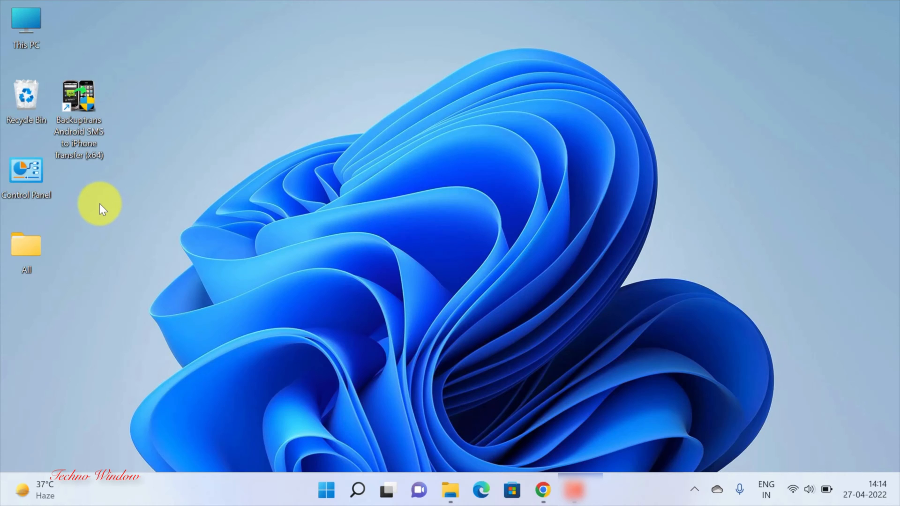
mouse_move(92, 200)
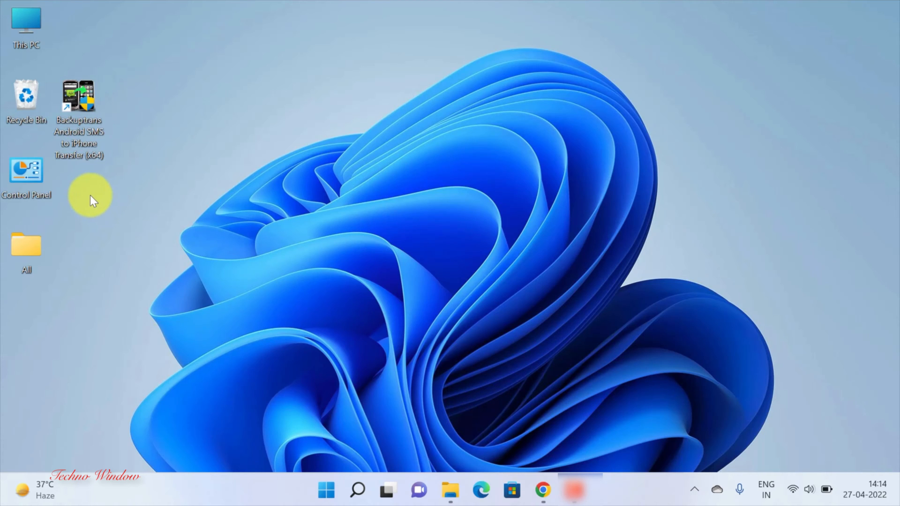
mouse_move(90, 192)
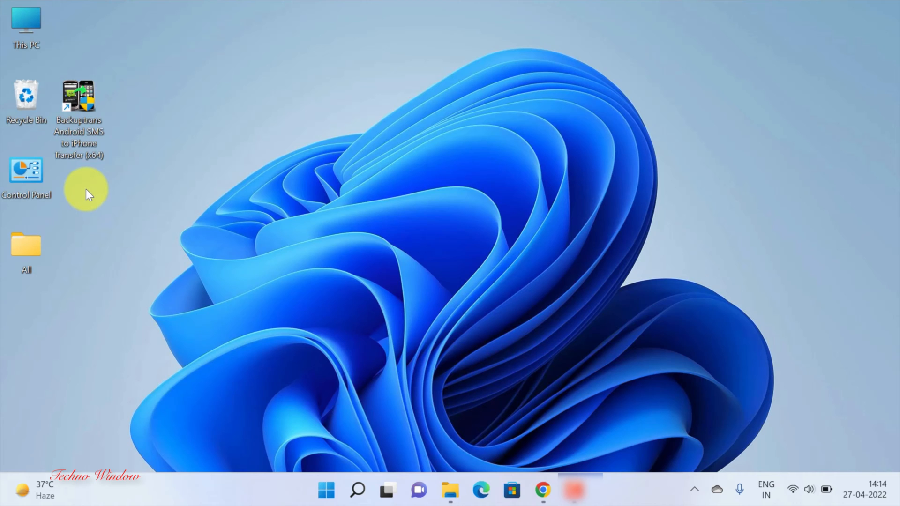
mouse_move(85, 103)
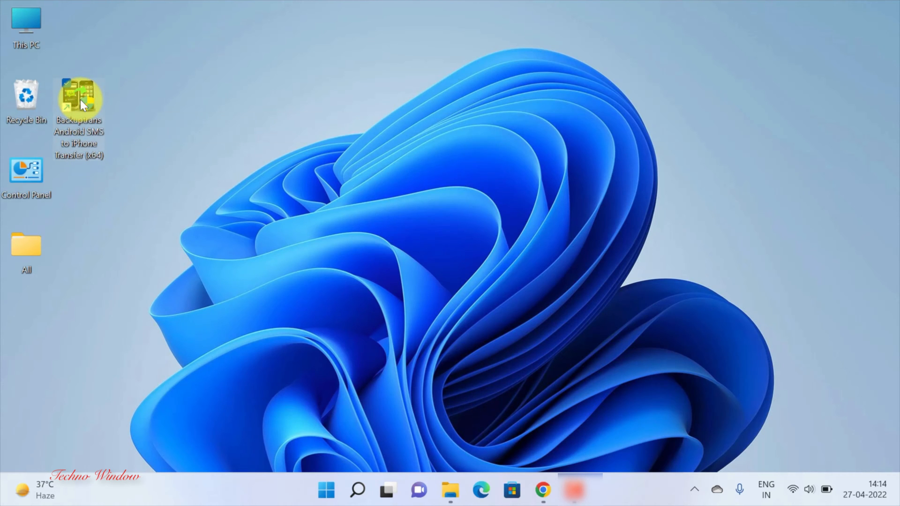
Launch Backuptrans Android SMS to iPhone Transfer from its desktop shortcut
double_click(80, 94)
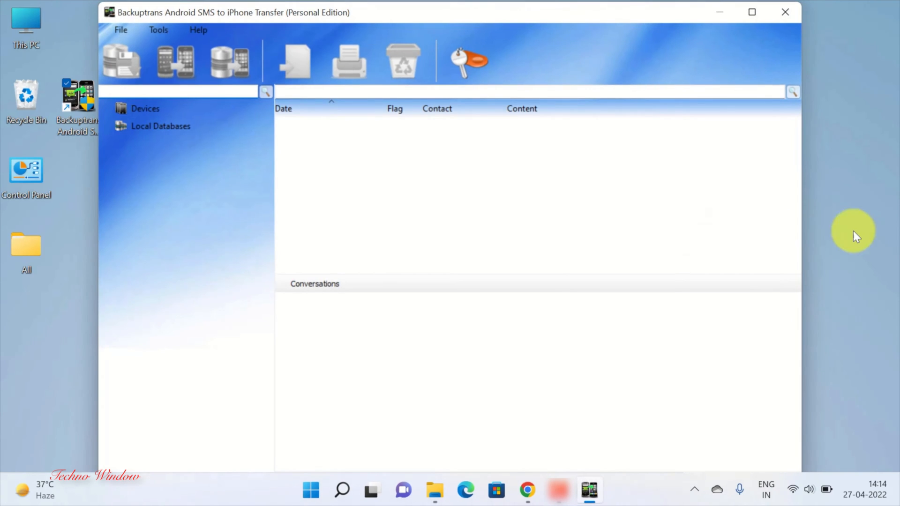
mouse_move(895, 229)
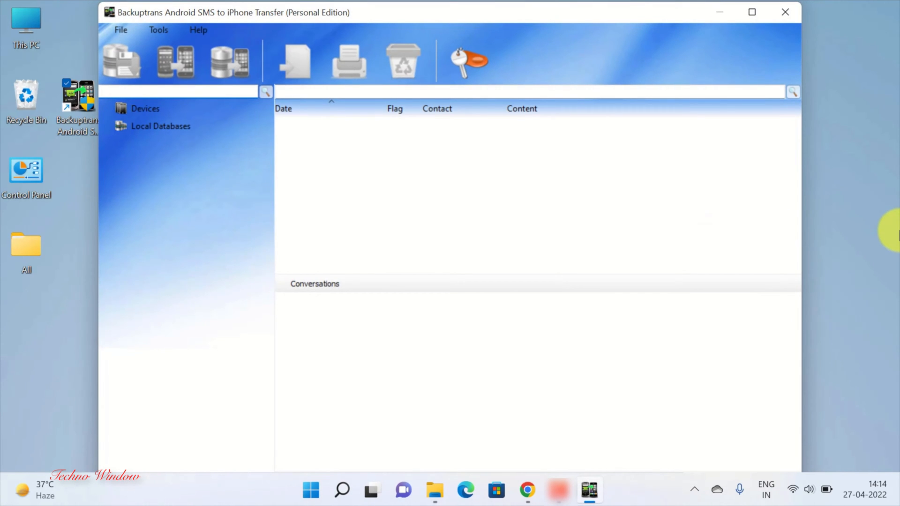
mouse_move(574, 18)
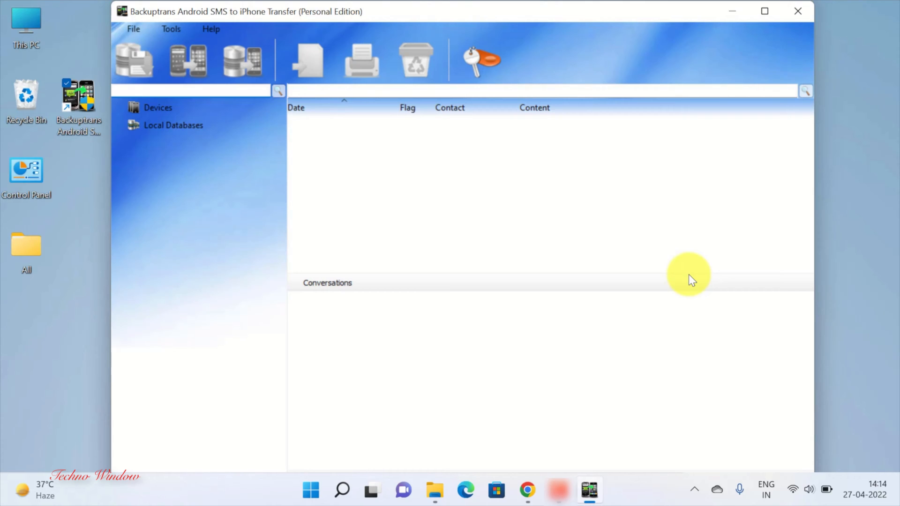
left_click(192, 91)
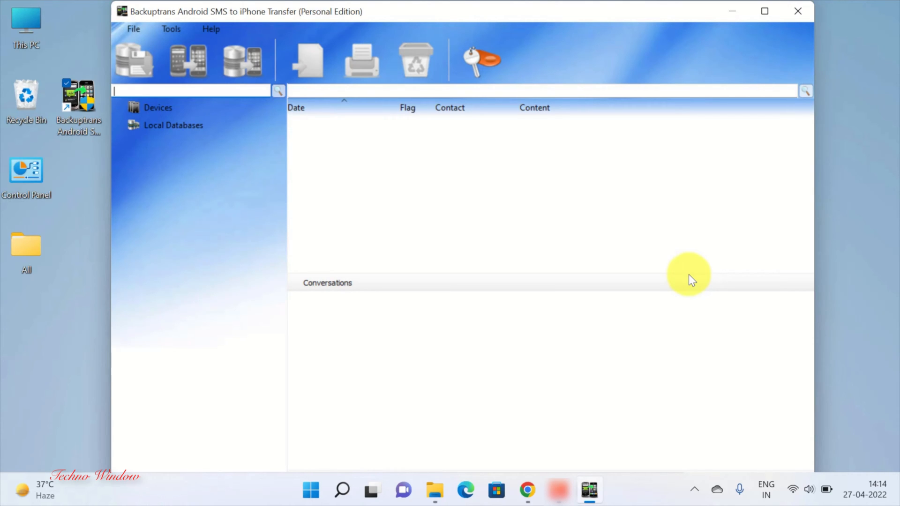
mouse_move(645, 304)
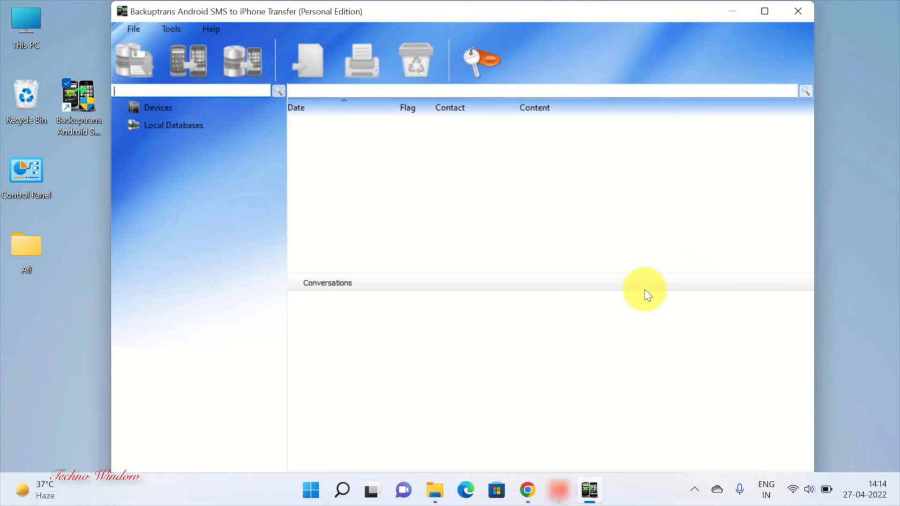
mouse_move(687, 275)
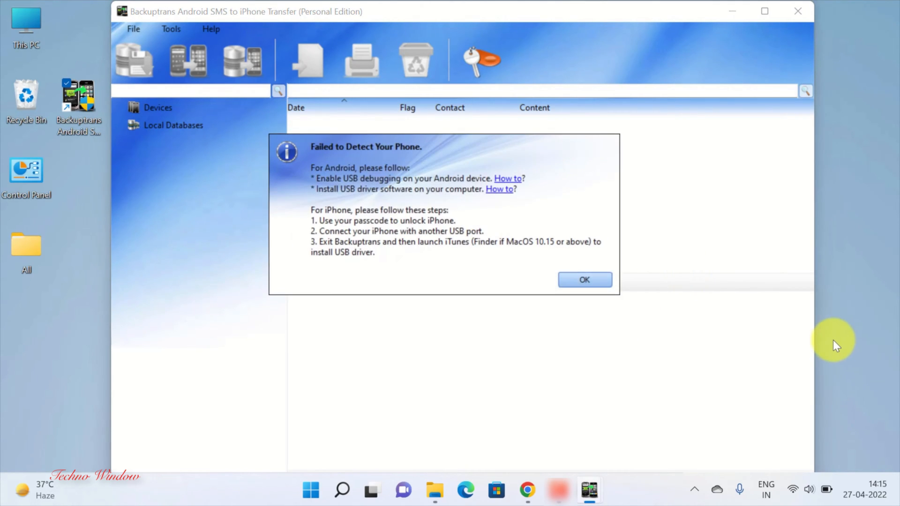
mouse_move(726, 423)
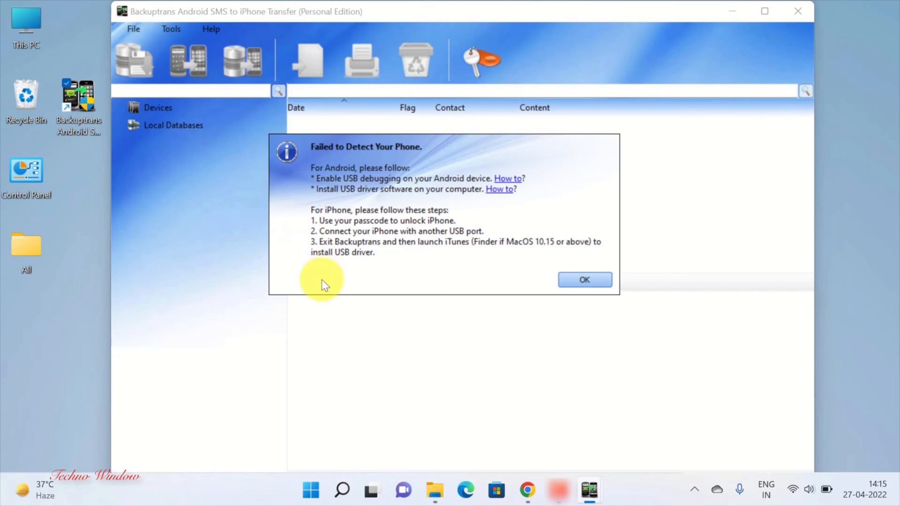
mouse_move(328, 300)
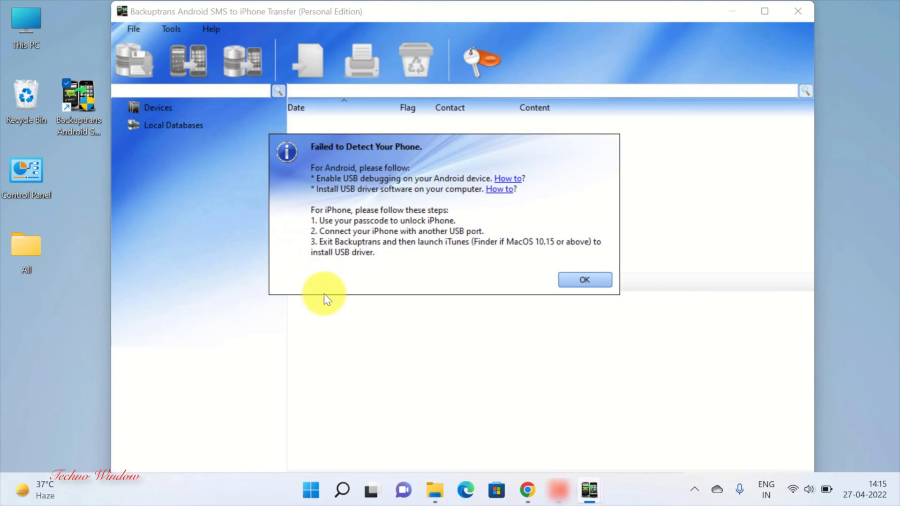
Click OK on the 'Failed to Detect Your Phone' message box
left_click(584, 279)
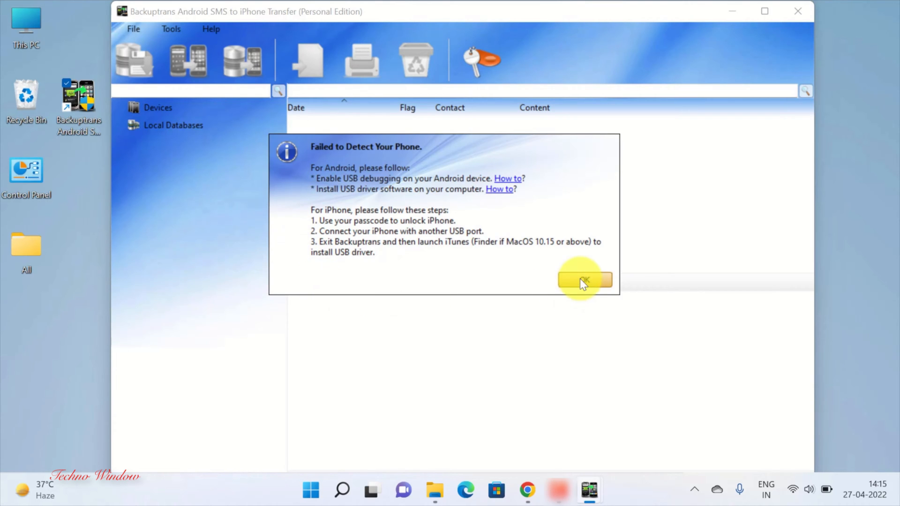
left_click(582, 279)
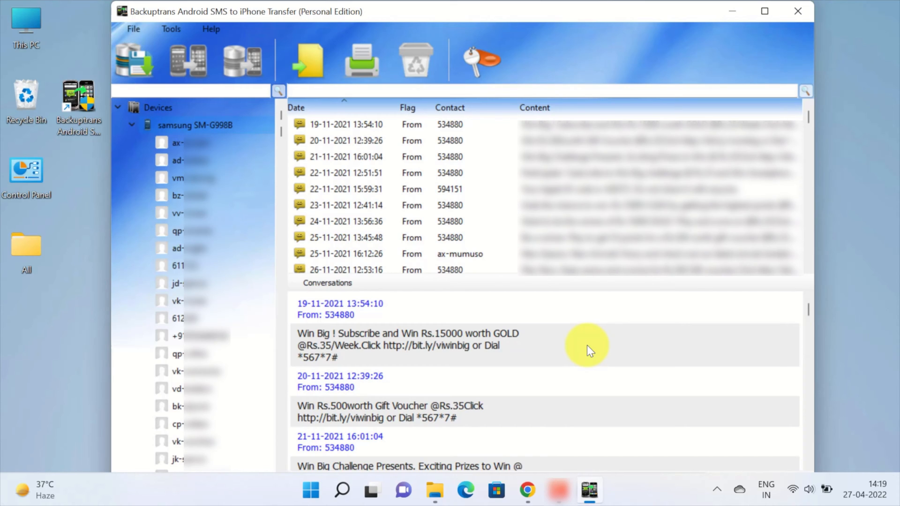
Scroll through the Samsung SM-G998B contacts and conversations to review its SMS
scroll("down", 3)
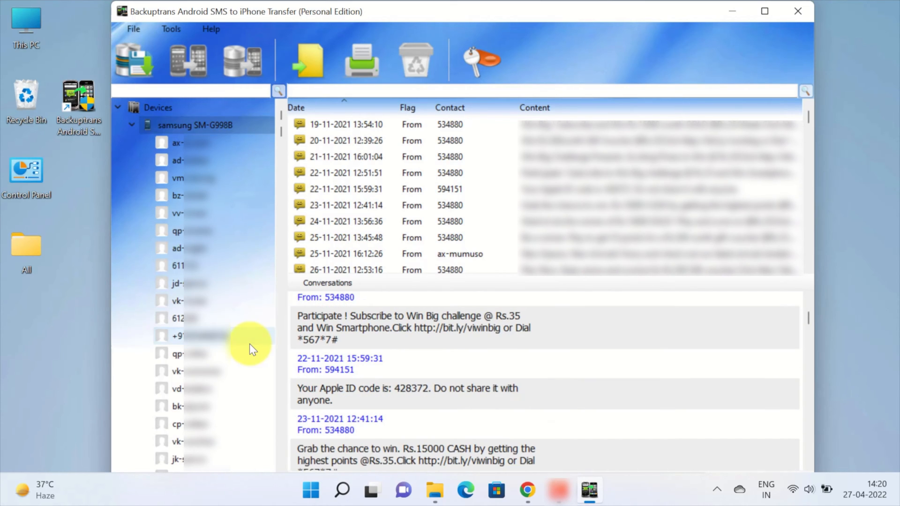
scroll("down", 3)
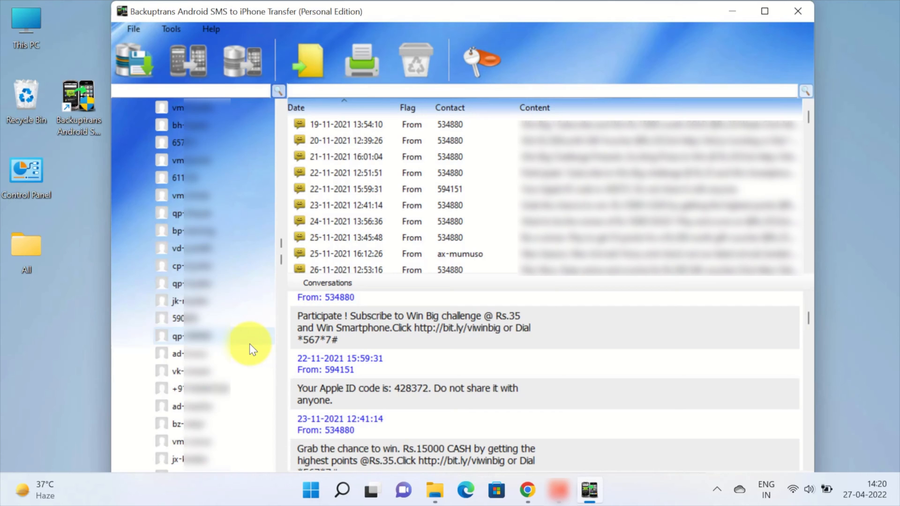
scroll("down", 3)
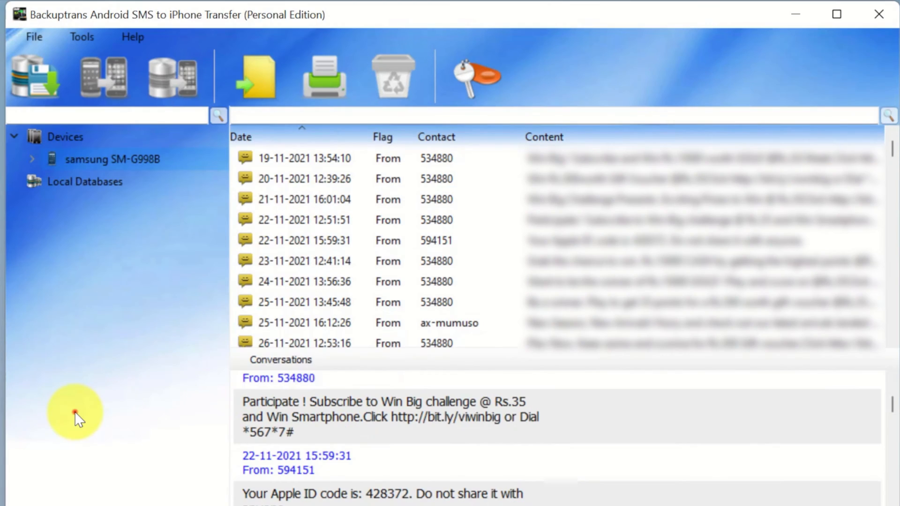
mouse_move(149, 375)
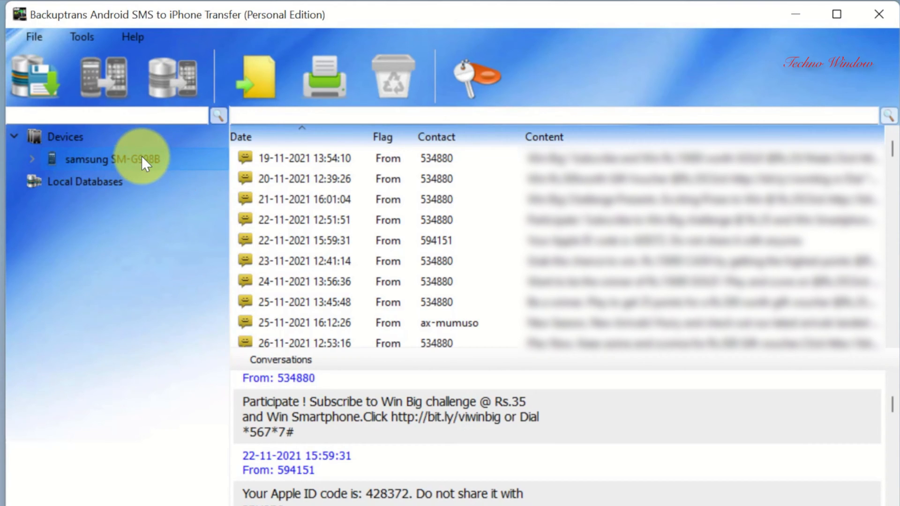
mouse_move(37, 83)
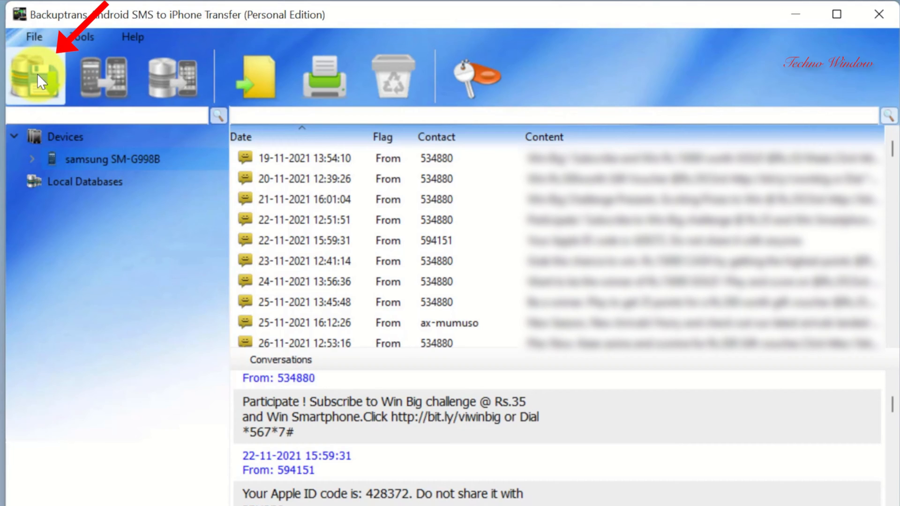
Back up all 934 SMS to the database samsung SM-G998B_Backup and acknowledge success
left_click(38, 77)
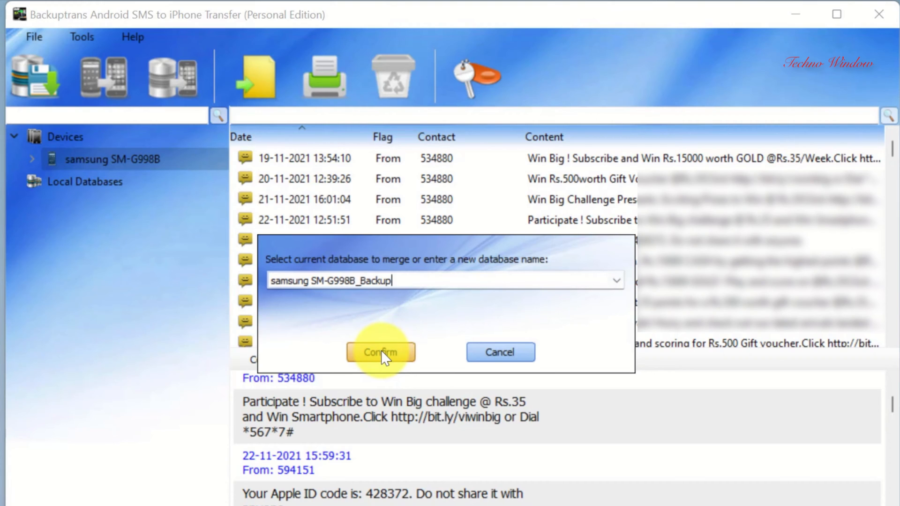
left_click(380, 352)
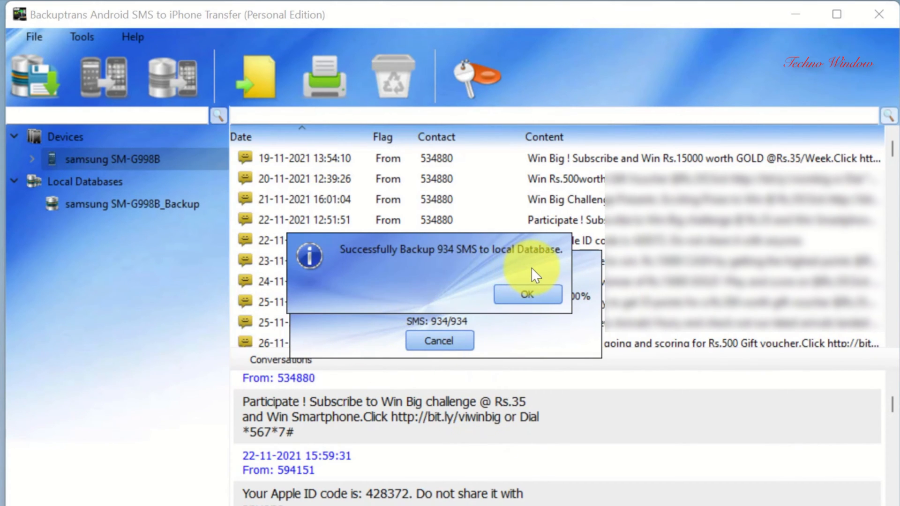
left_click(528, 294)
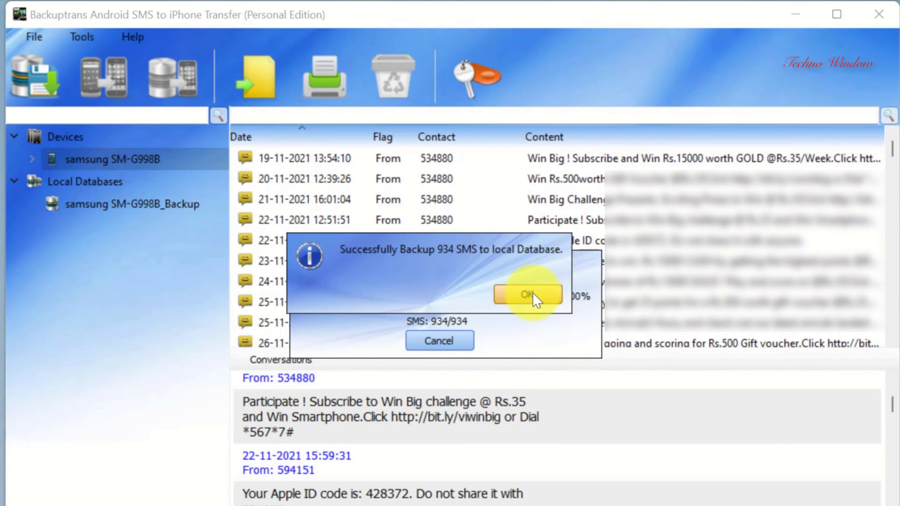
left_click(528, 294)
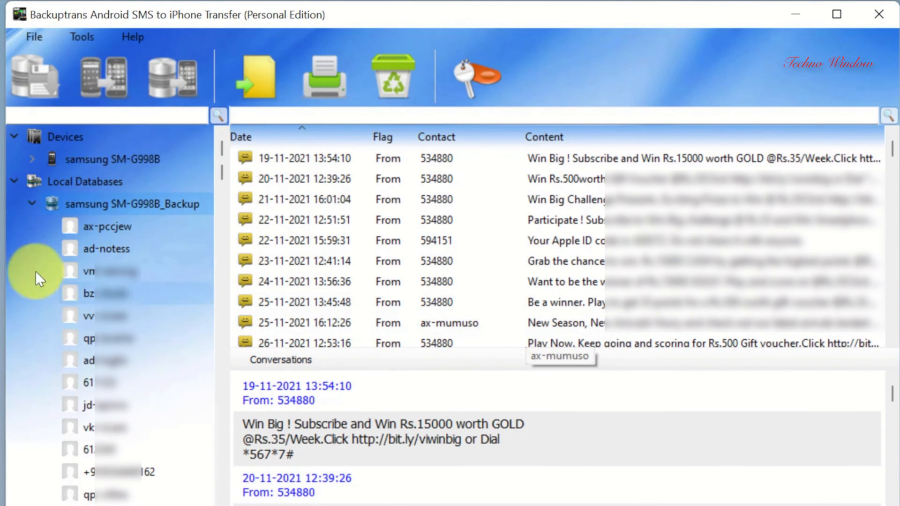
Swap the Samsung phone for the iPhone so it appears under Devices
left_click(32, 203)
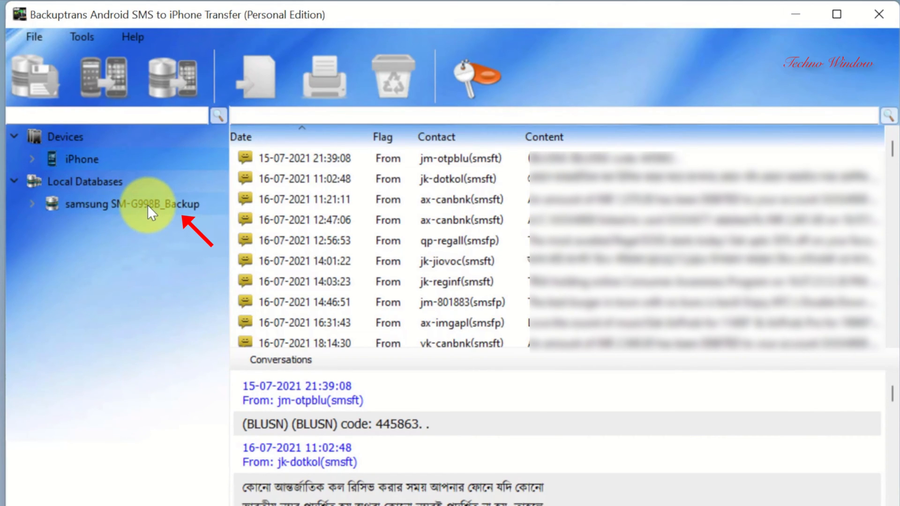
Transfer SMS from the samsung SM-G998B_Backup database to the iPhone, confirming iPhone as target
left_click(131, 204)
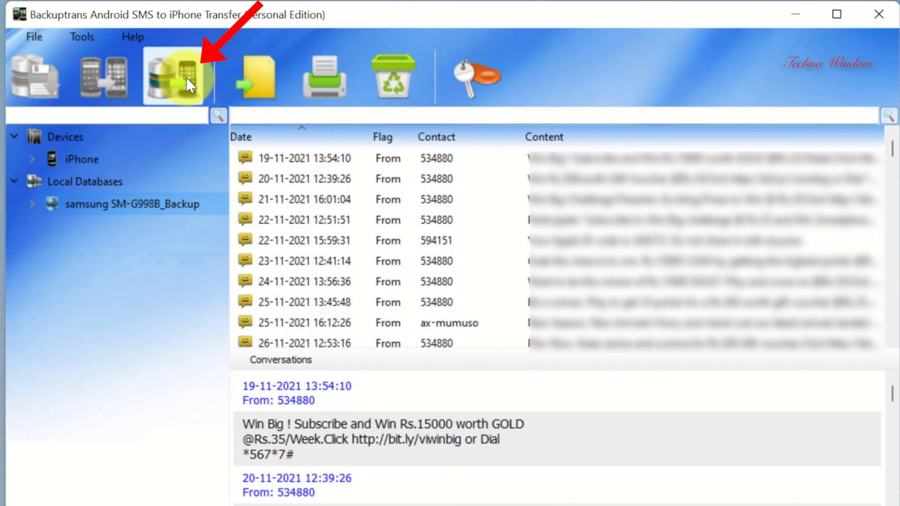
mouse_move(191, 85)
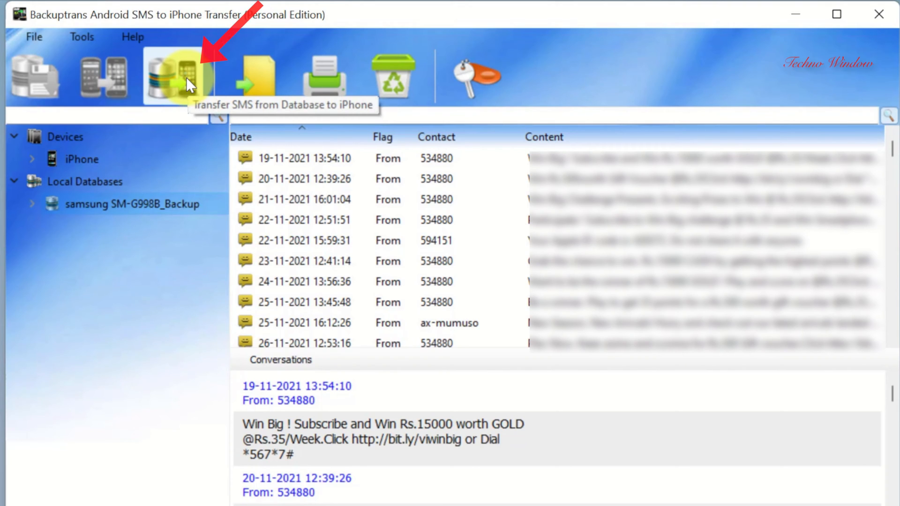
left_click(173, 77)
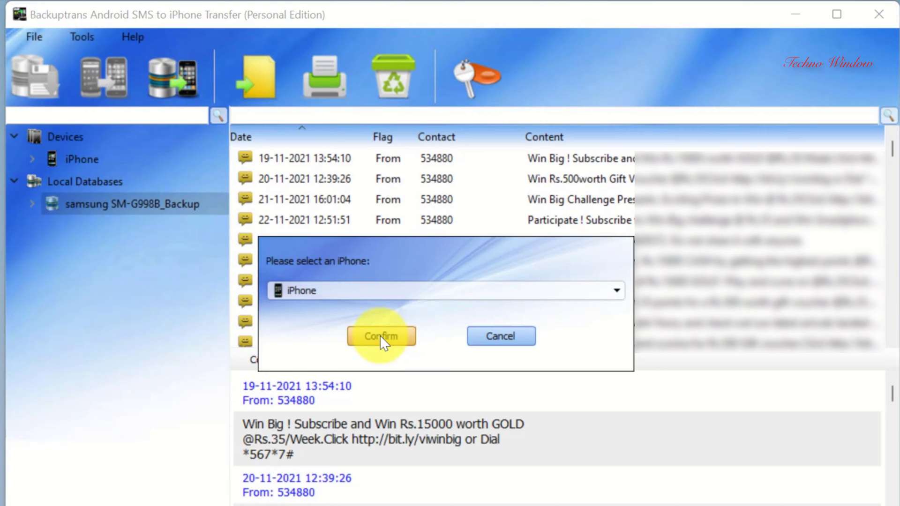
left_click(381, 336)
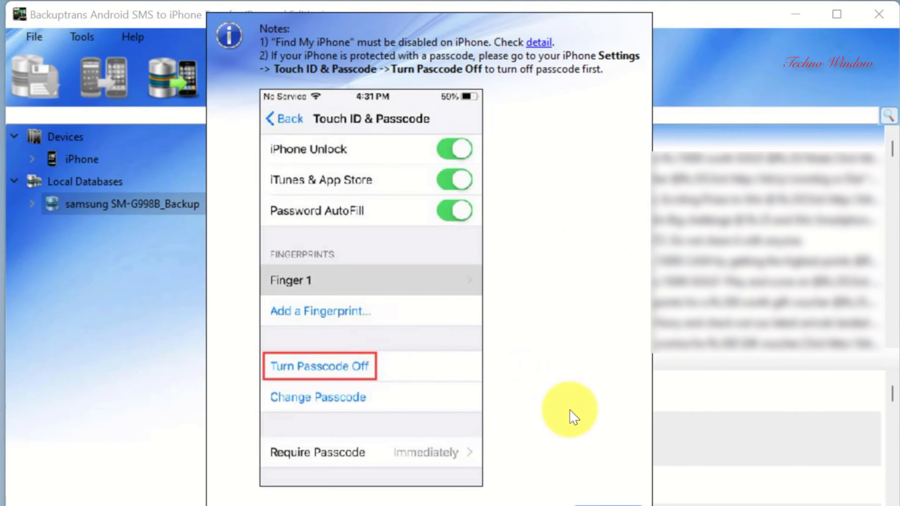